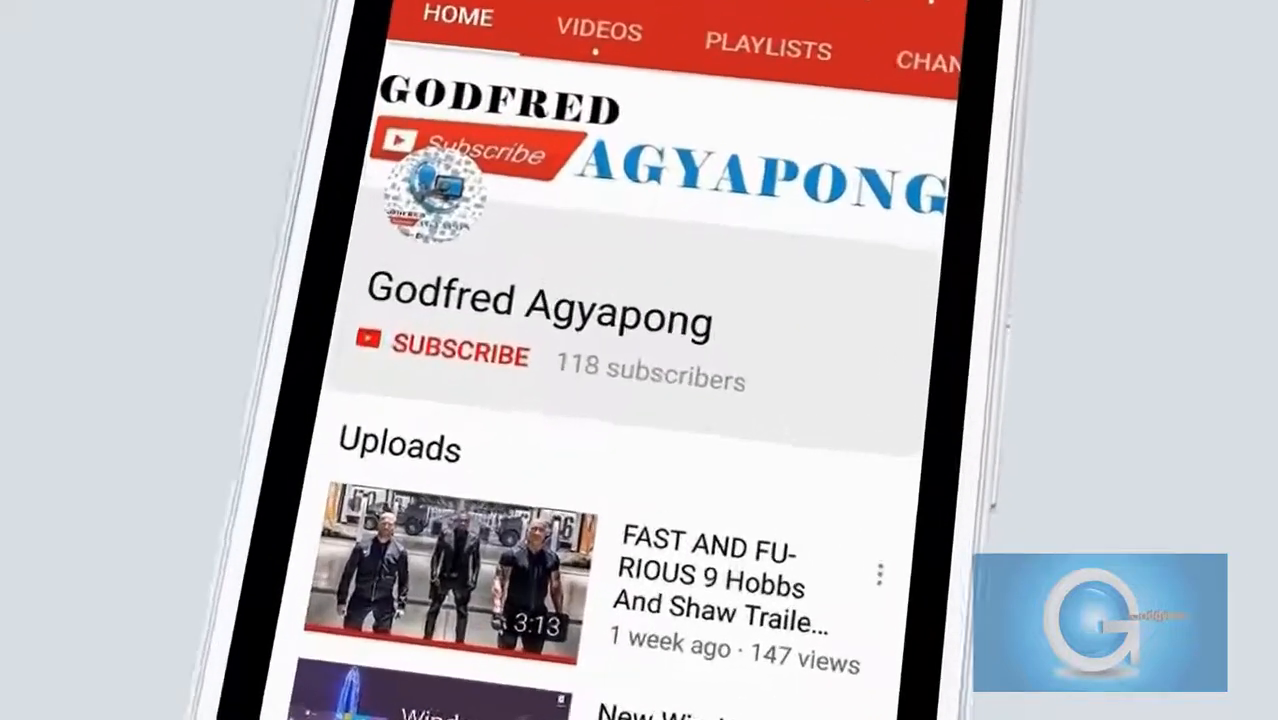
- Search 'cm' from the Start screen so Command Prompt appears as the top result
{"action": "left_click", "coordinate": [460, 356]}
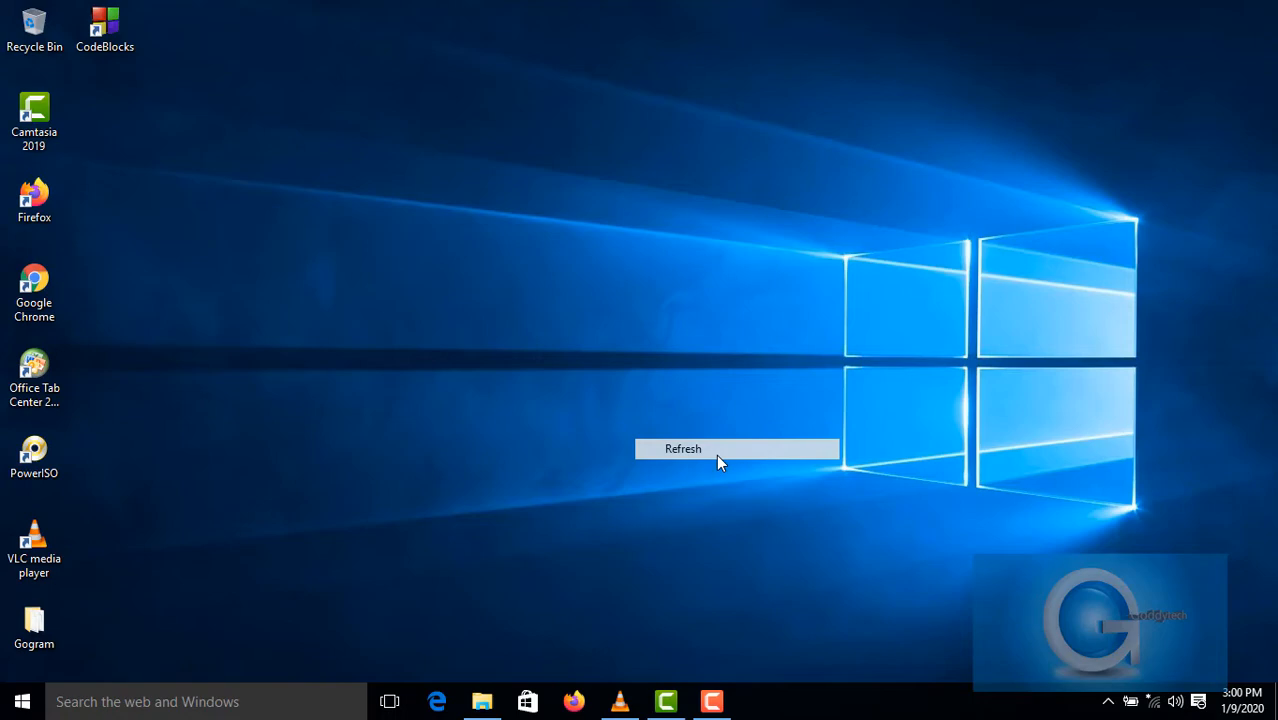
{"action": "left_click", "coordinate": [684, 448]}
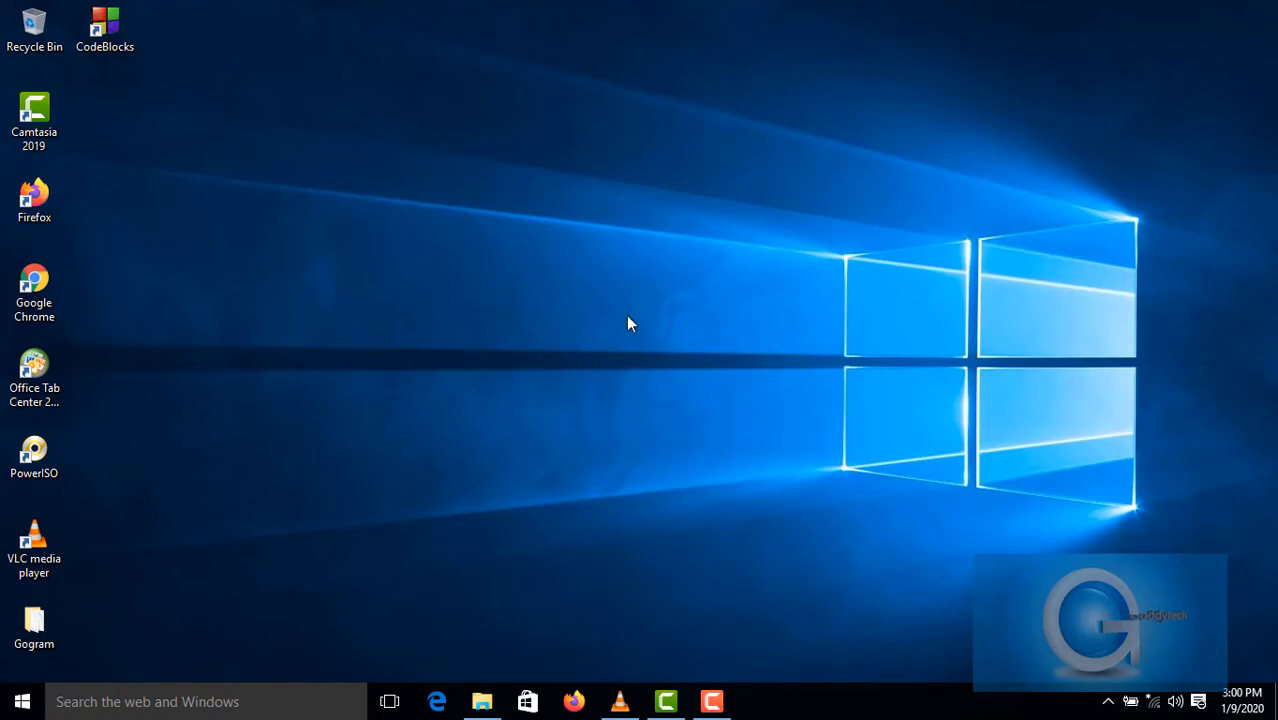
{"action": "left_click", "coordinate": [22, 700]}
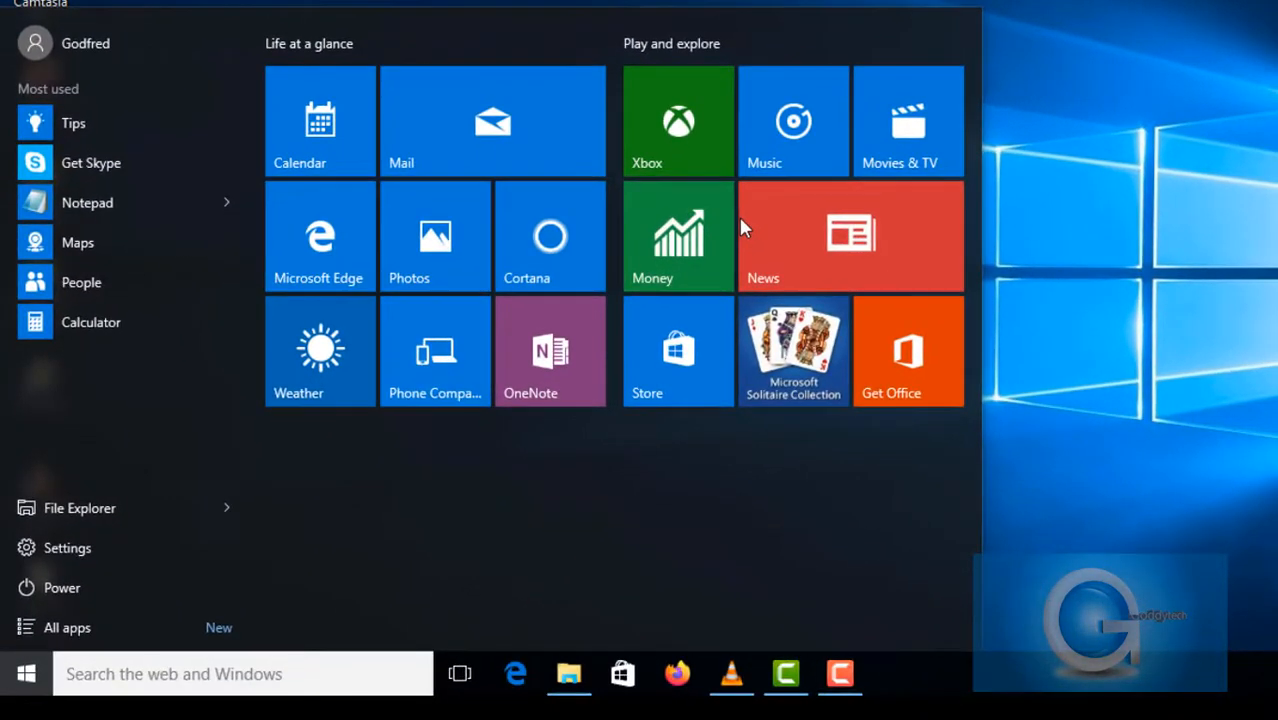
{"action": "left_click", "coordinate": [26, 672]}
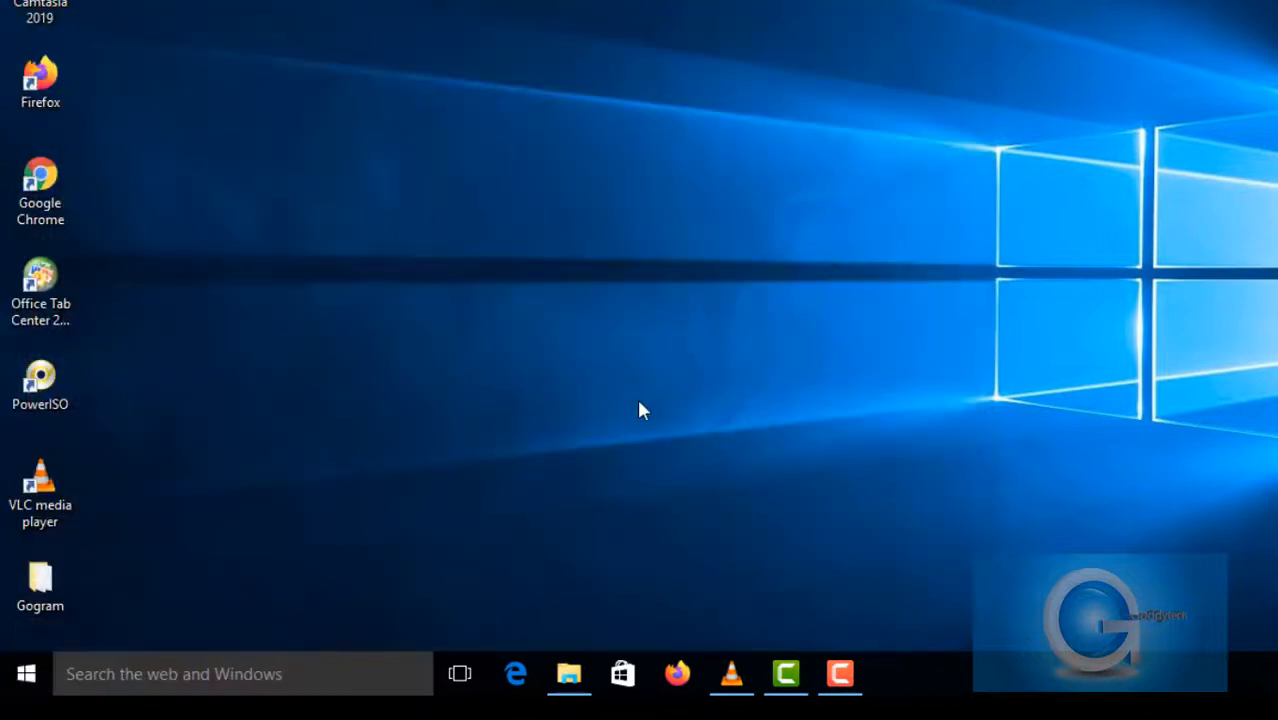
{"action": "left_click", "coordinate": [26, 672]}
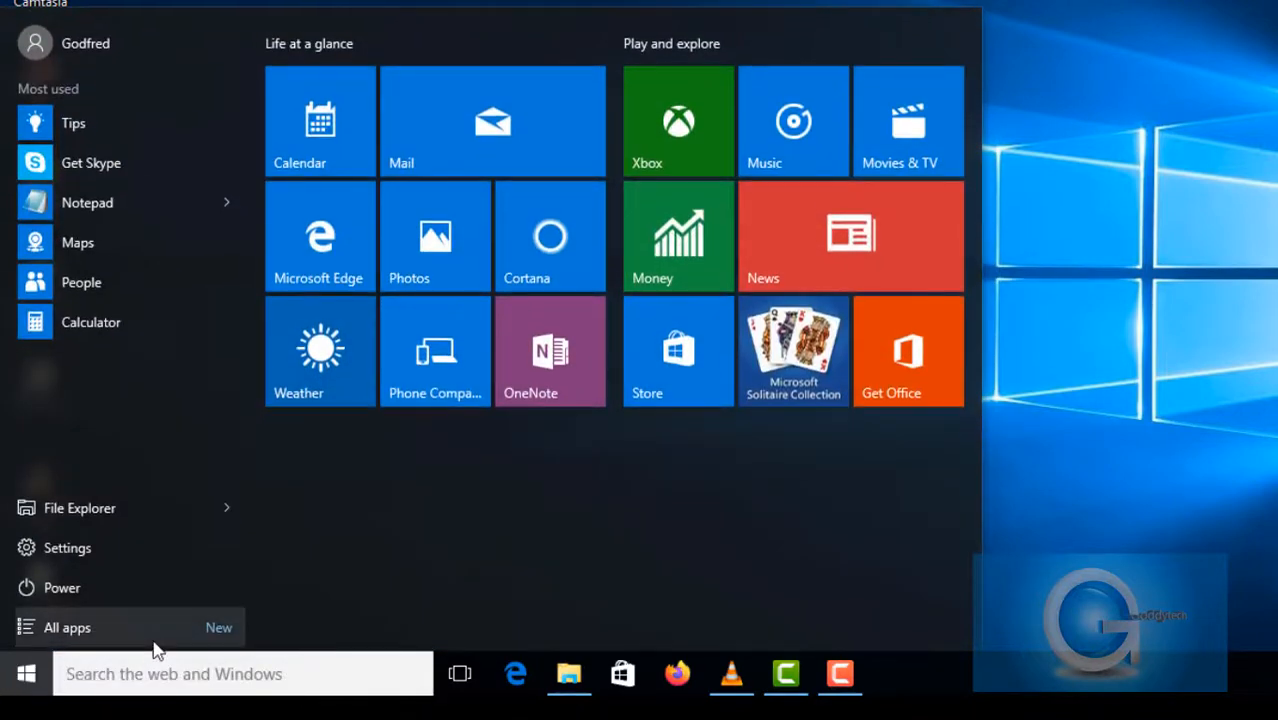
{"action": "type", "text": "cm"}
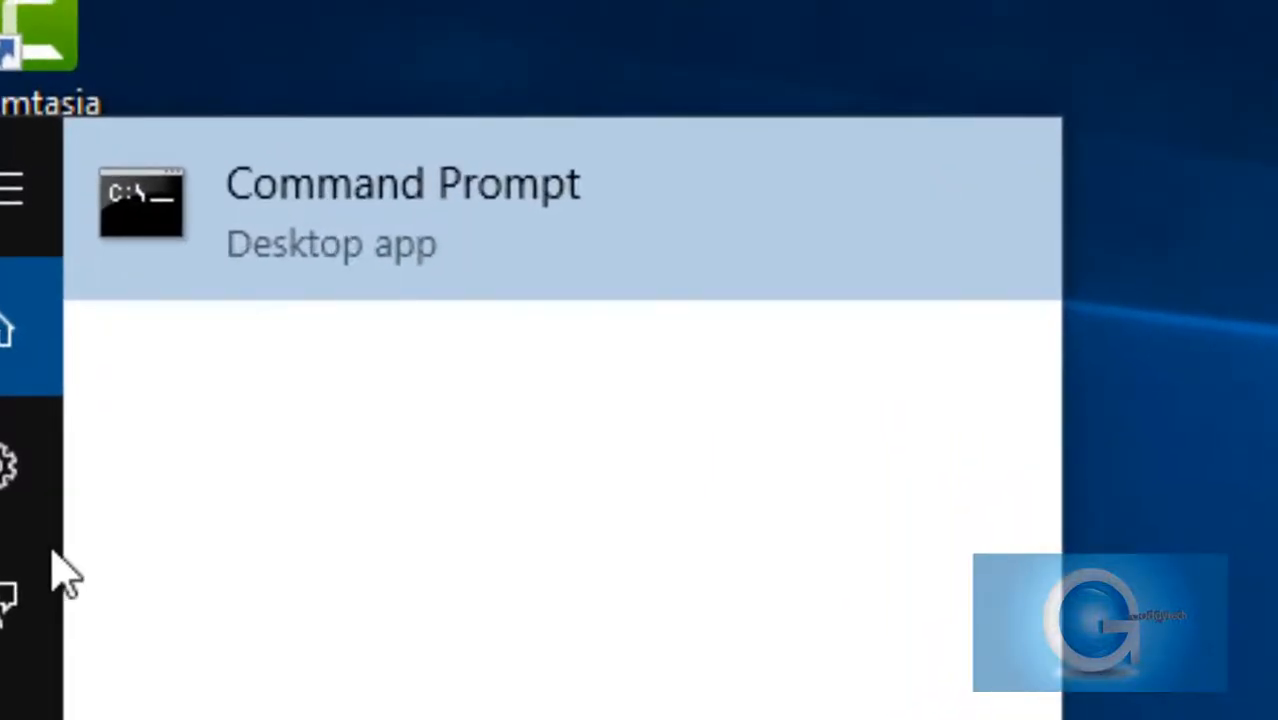
{"action": "right_click", "coordinate": [400, 200]}
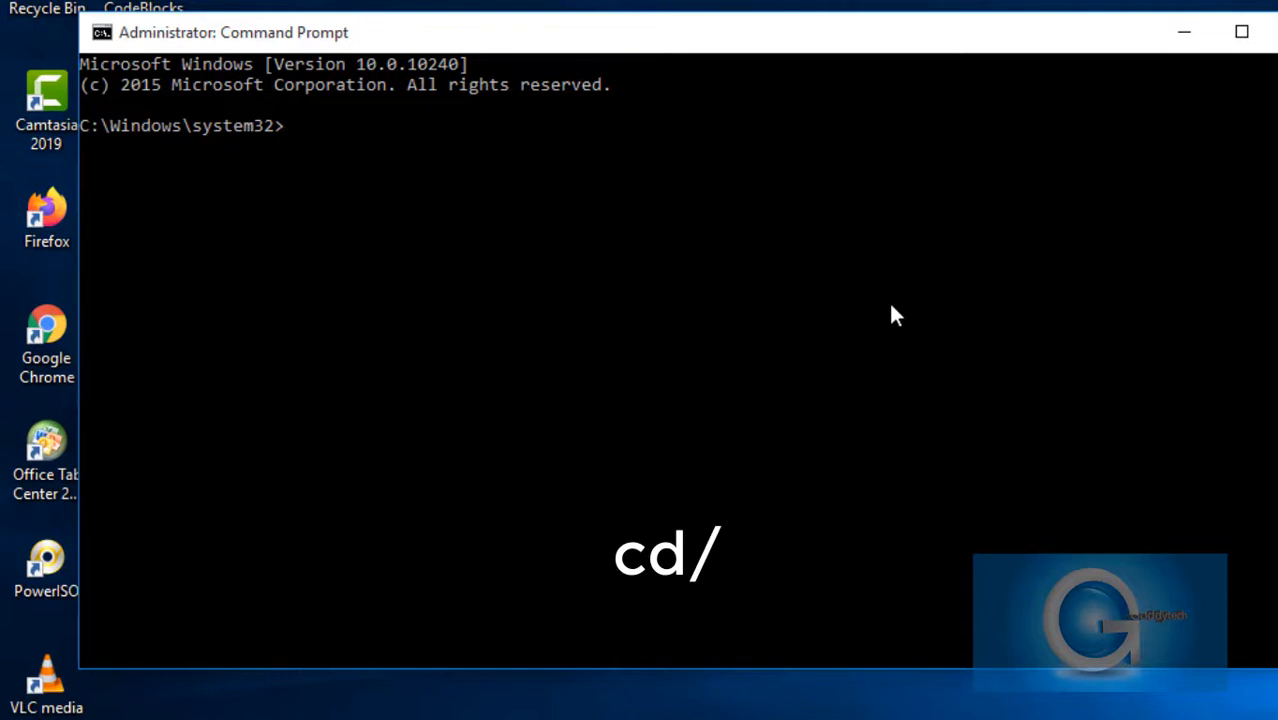
- Change to the C:\ root with cd/ and type netsh at the prompt without running it
{"action": "type", "text": "c"}
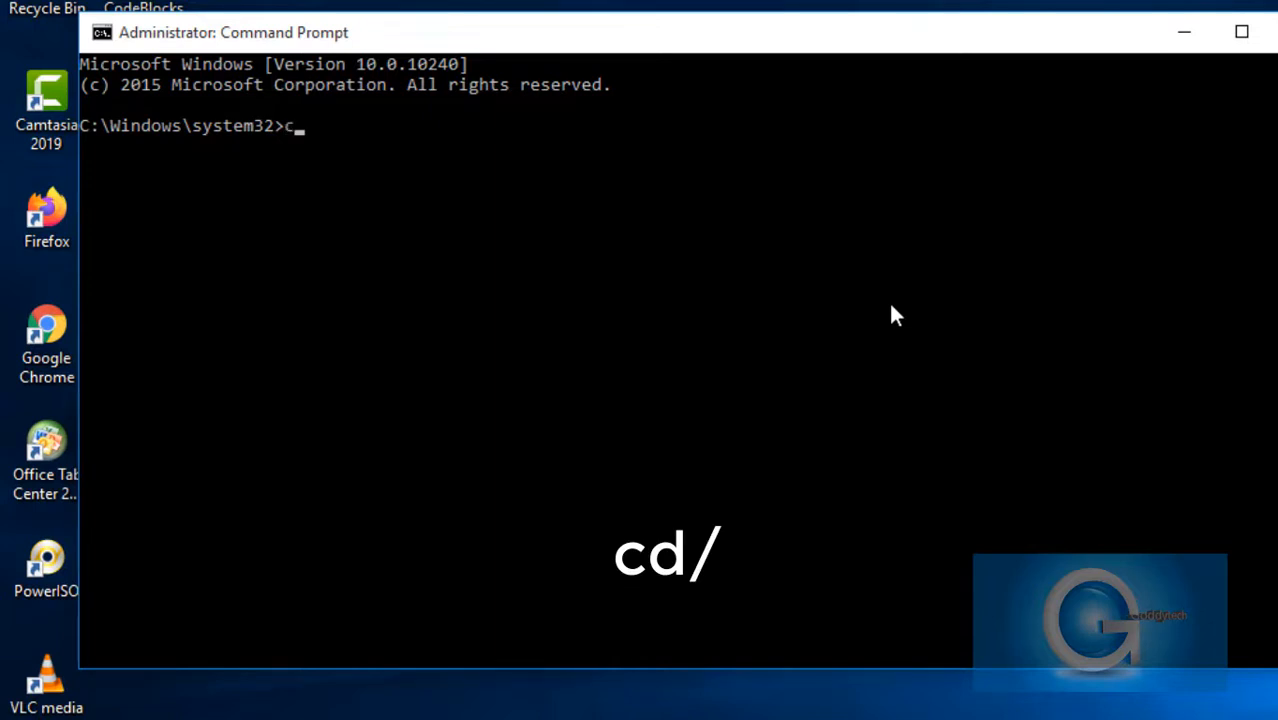
{"action": "type", "text": "d/"}
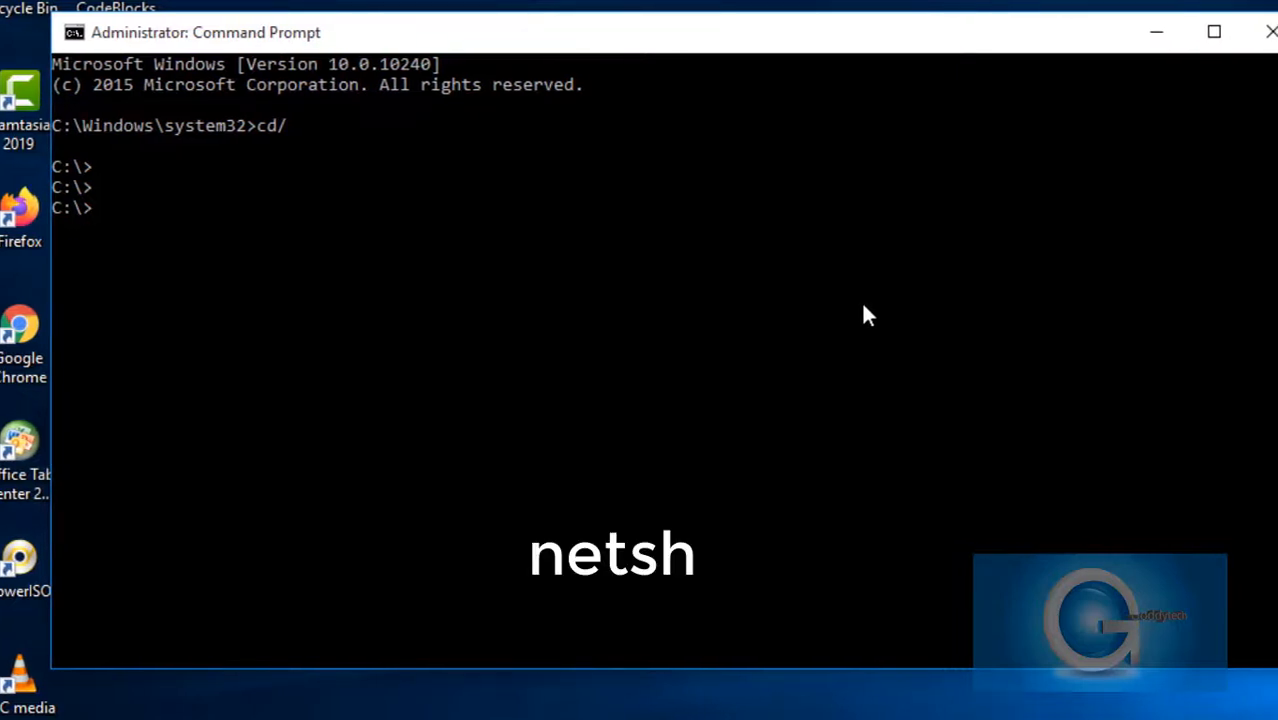
{"action": "type", "text": "n"}
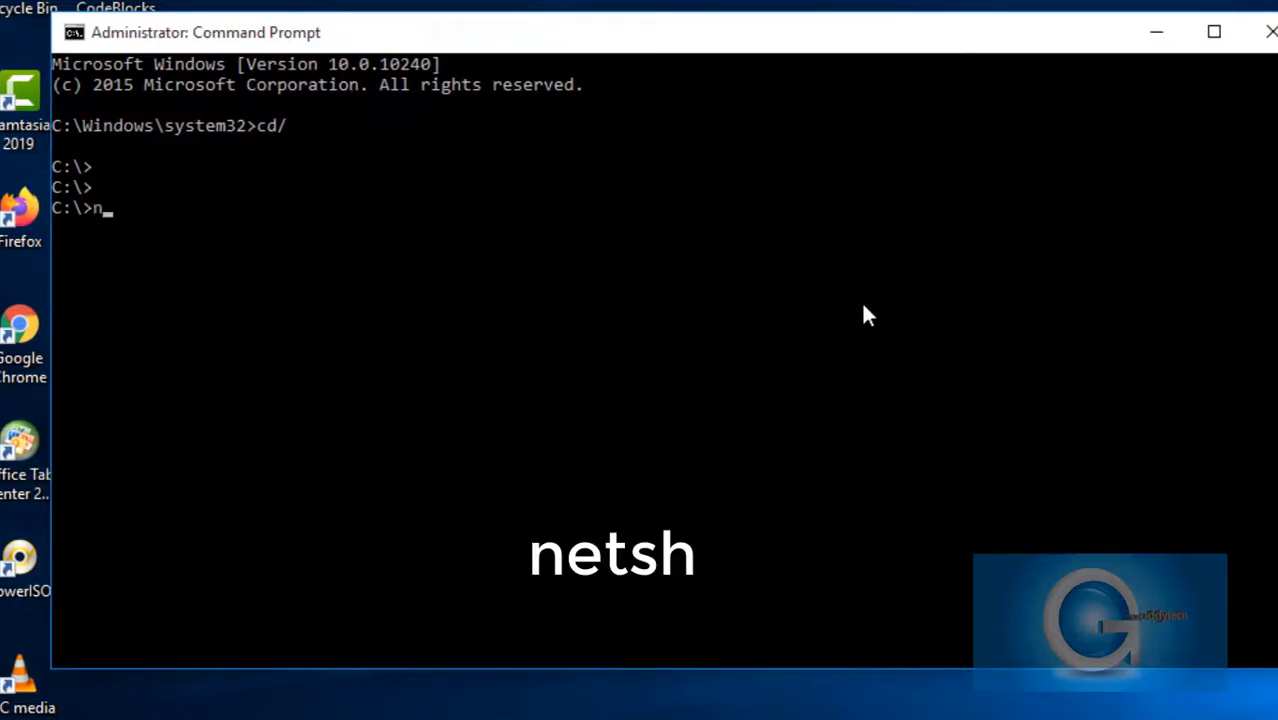
{"action": "type", "text": "etsh"}
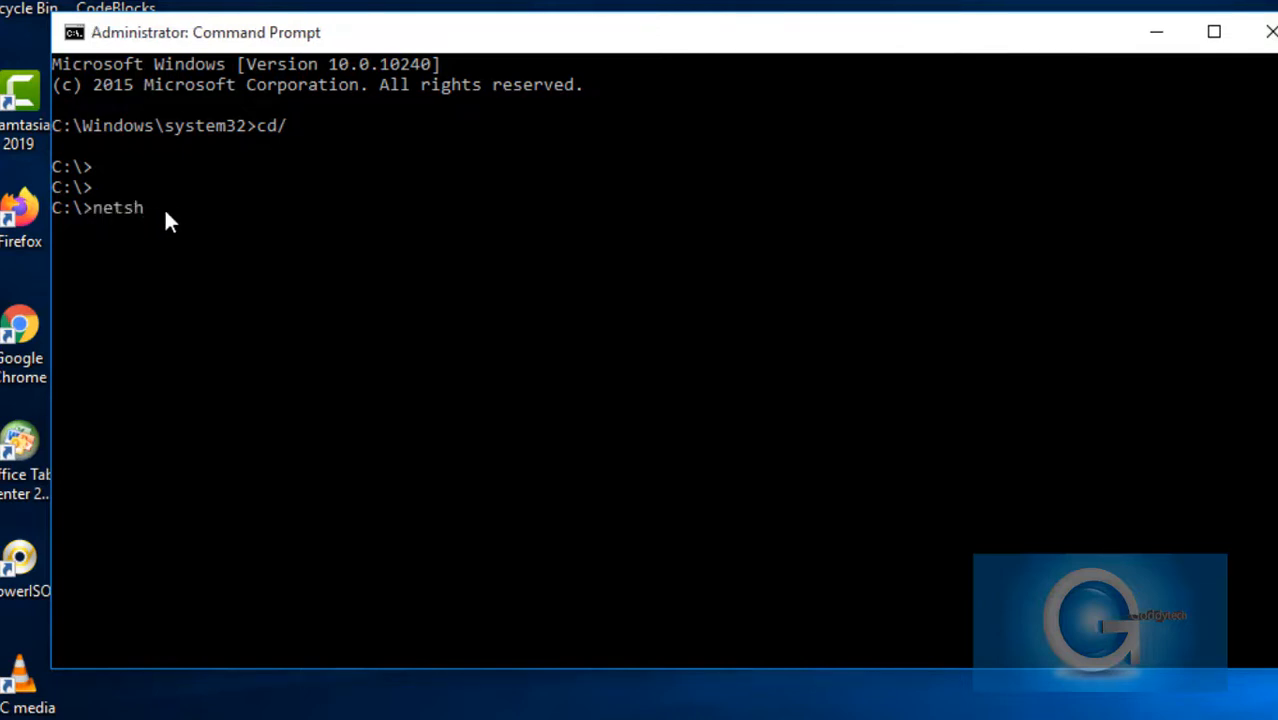
- Enter the netsh shell and begin typing 'wla' at its prompt
{"action": "key", "text": "enter"}
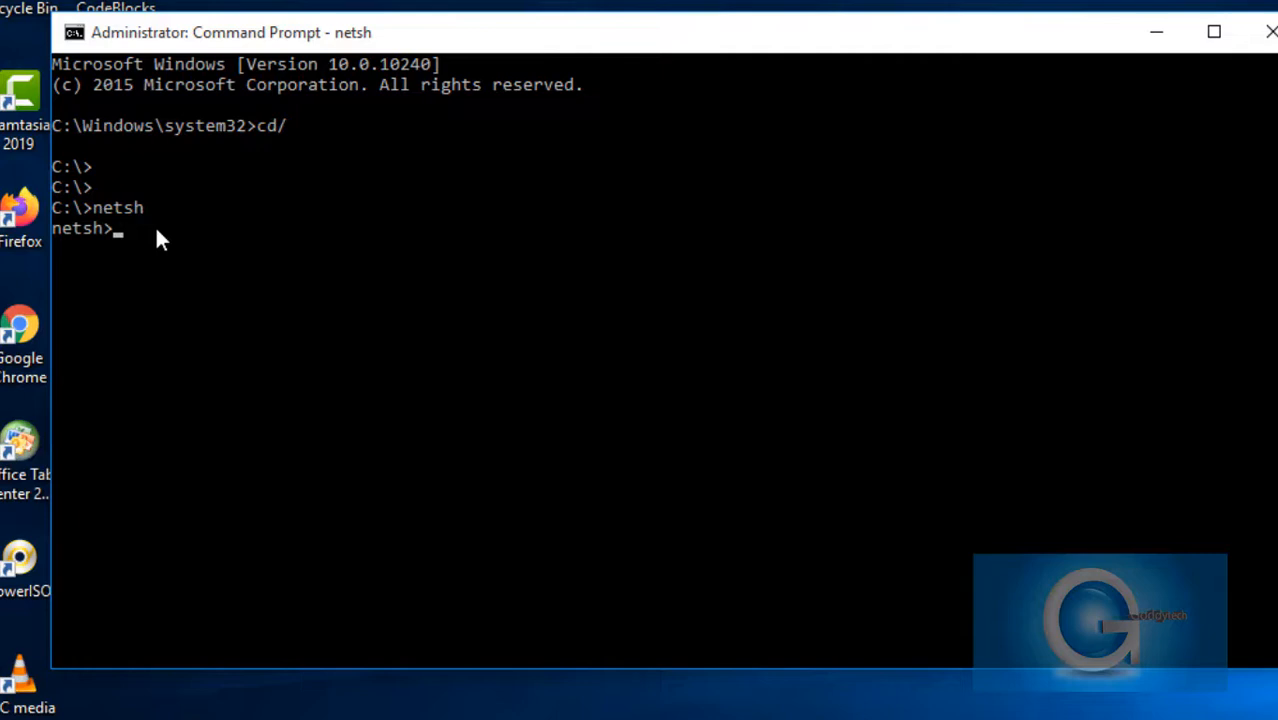
{"action": "key", "text": "enter"}
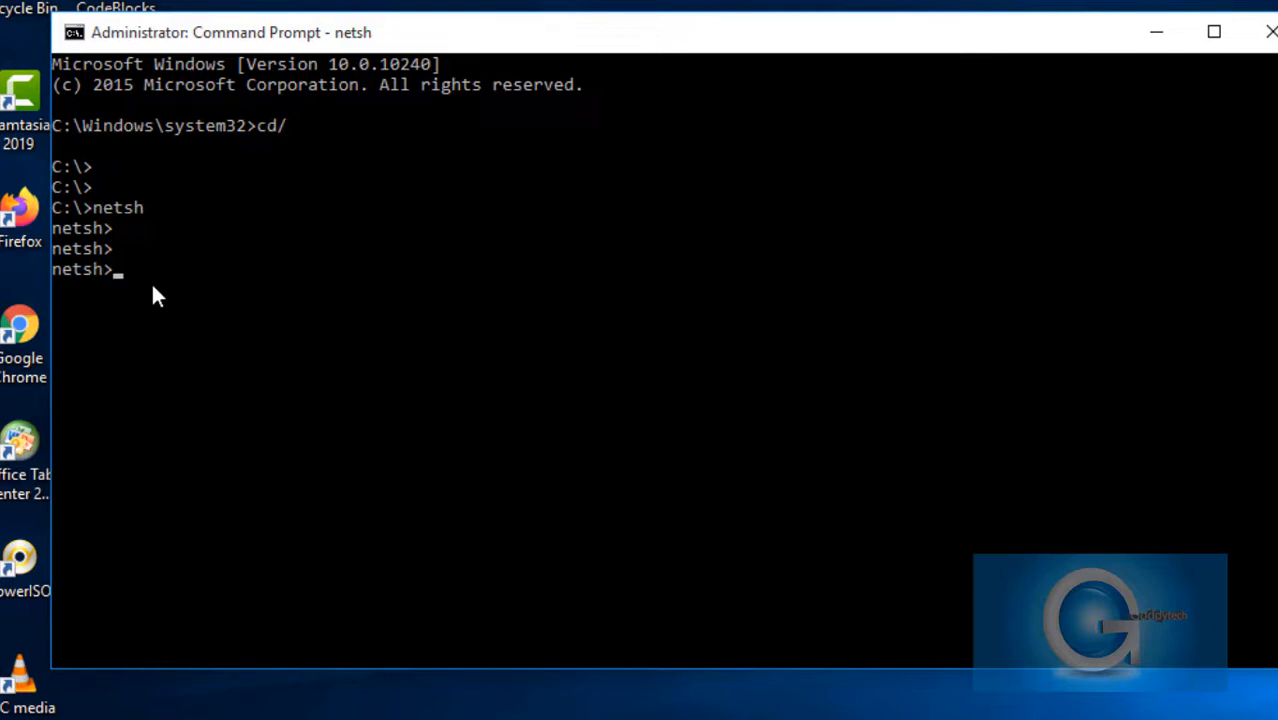
{"action": "type", "text": "wlan sh"}
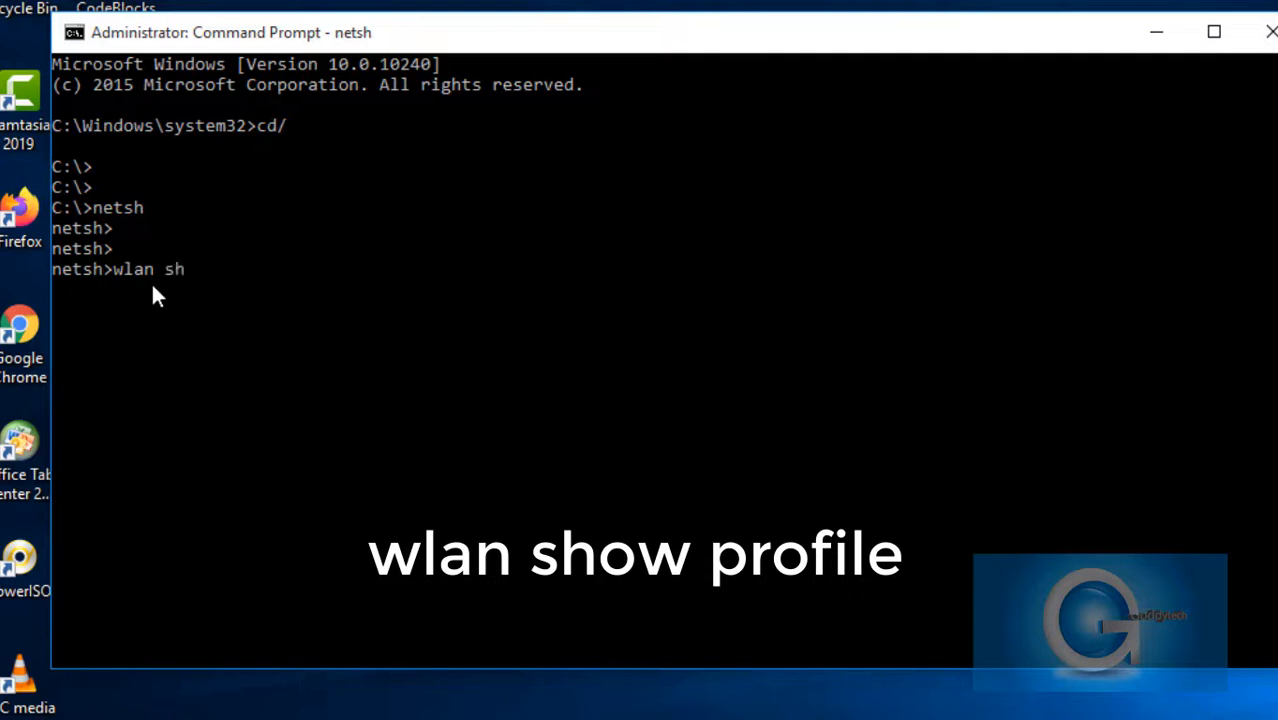
- Complete the 'wlan show profile' command at the netsh prompt
{"action": "type", "text": "ow profile"}
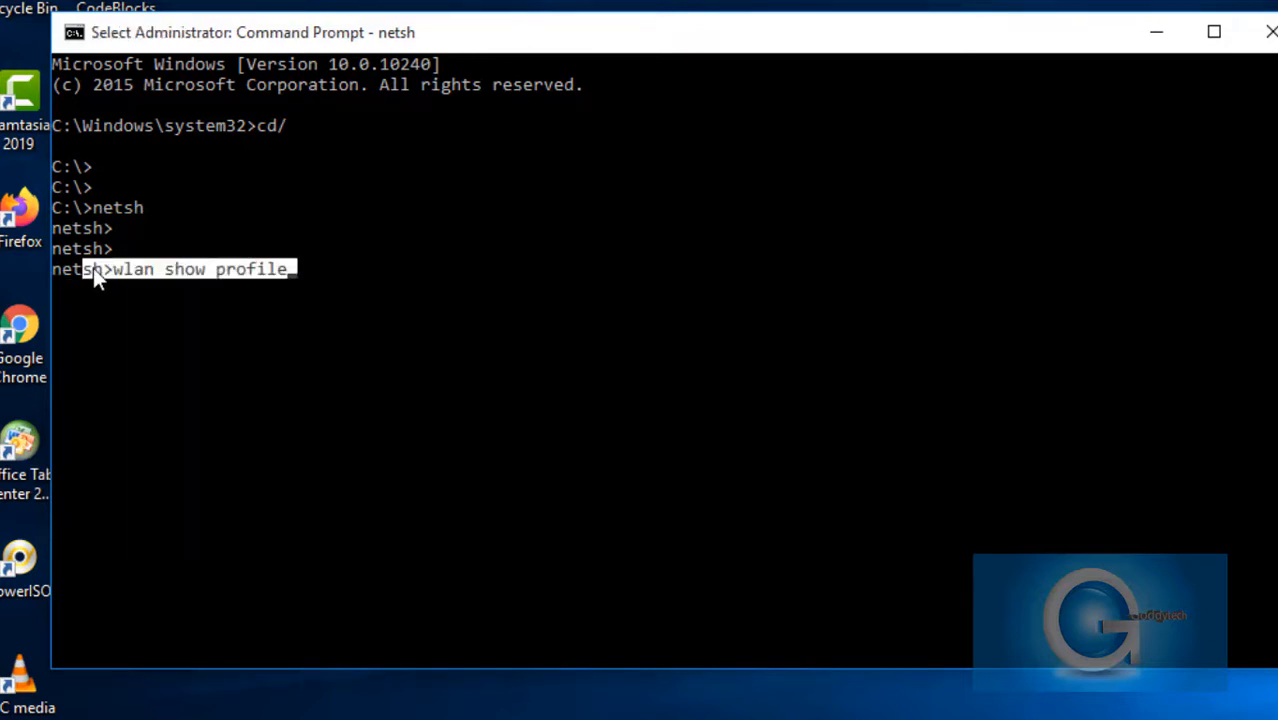
{"action": "mouse_move", "coordinate": [114, 280]}
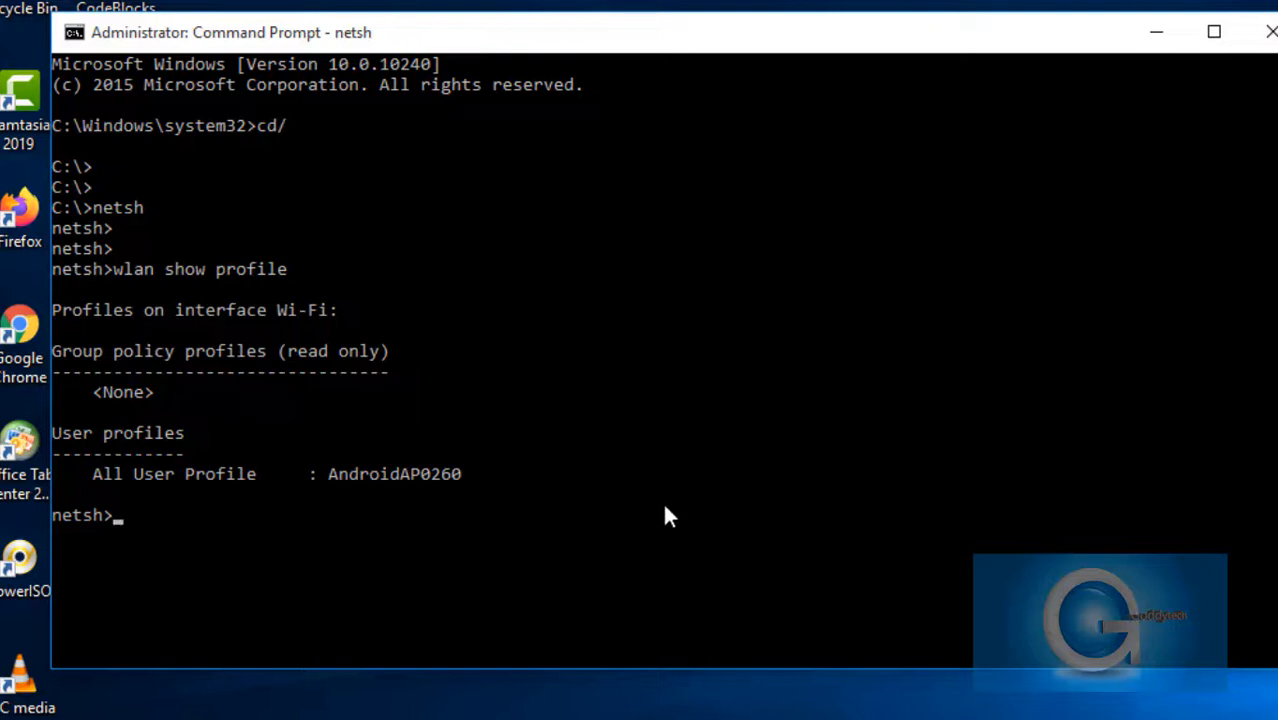
{"action": "mouse_move", "coordinate": [180, 500]}
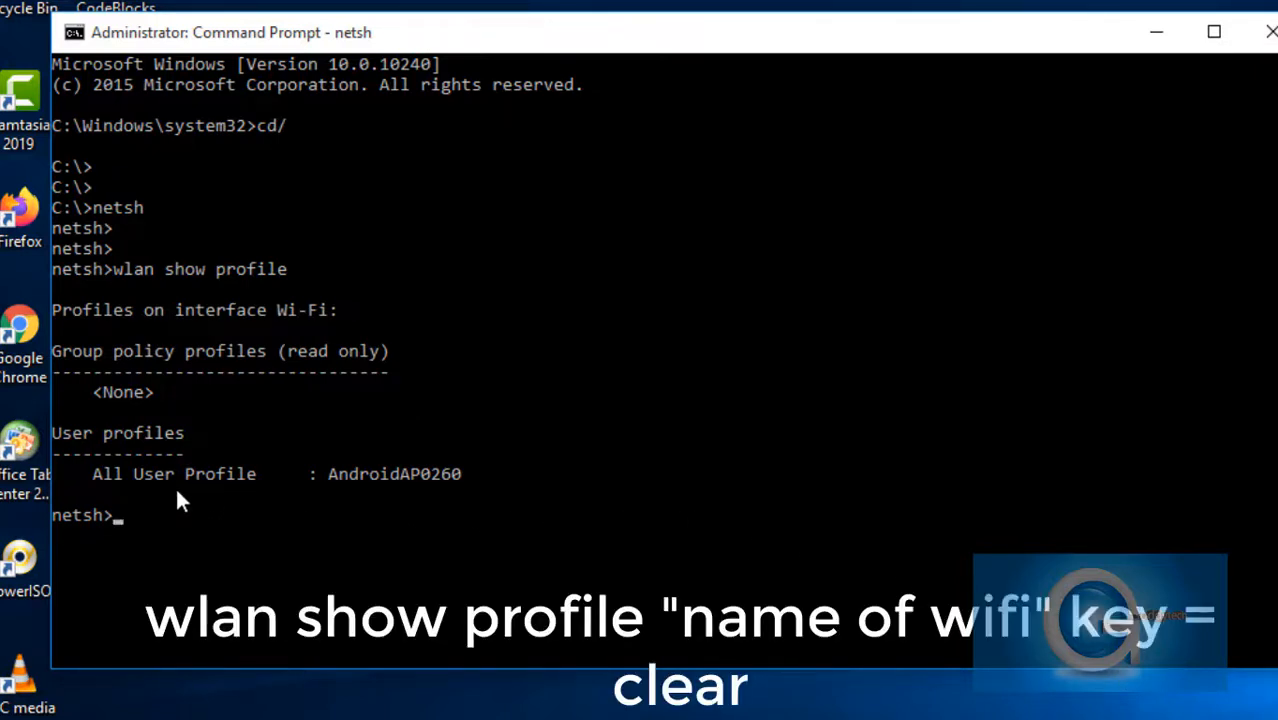
- Retype 'wlan show profile' at the netsh prompt and check the Wi-Fi name via the taskbar icon
{"action": "type", "text": "wlan"}
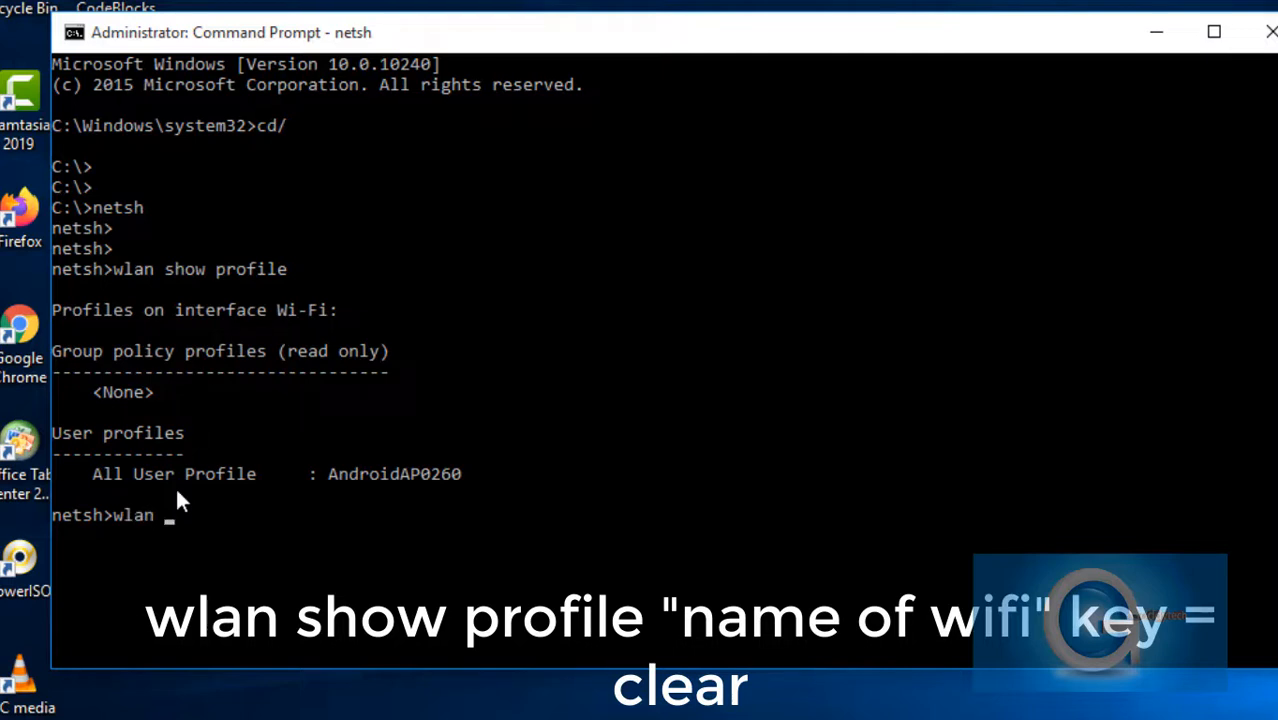
{"action": "type", "text": "show pro"}
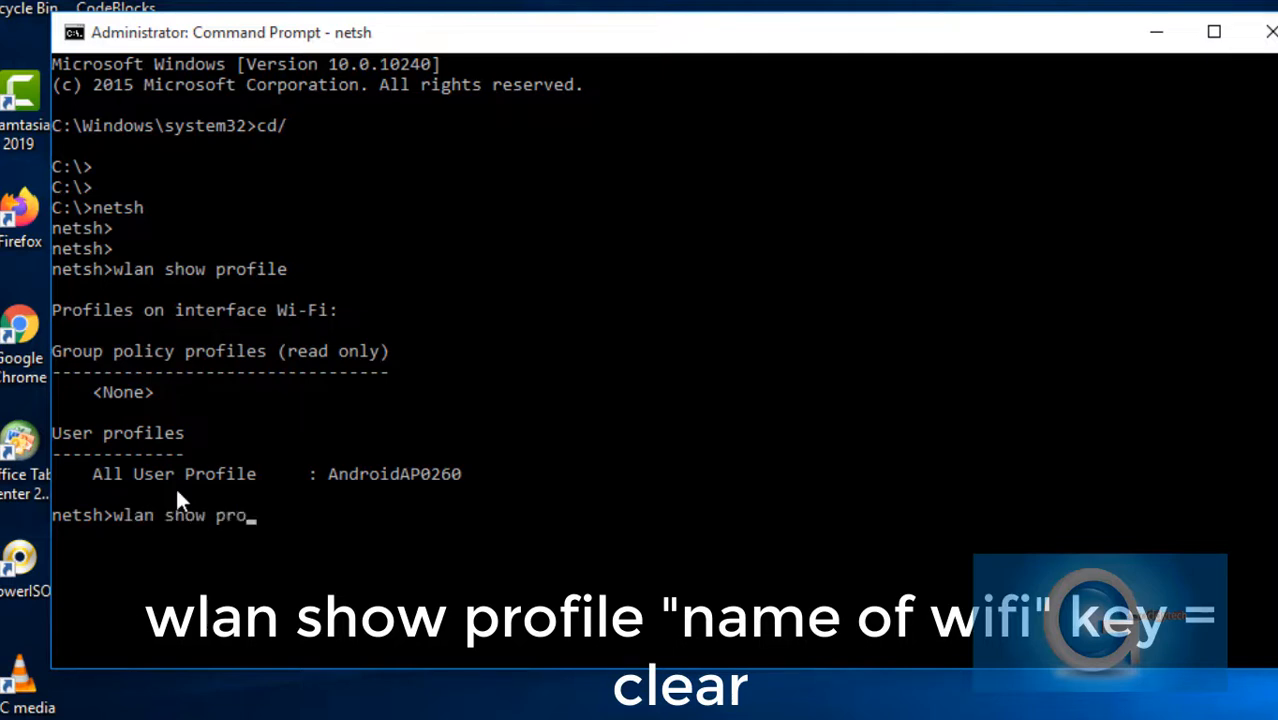
{"action": "type", "text": "file"}
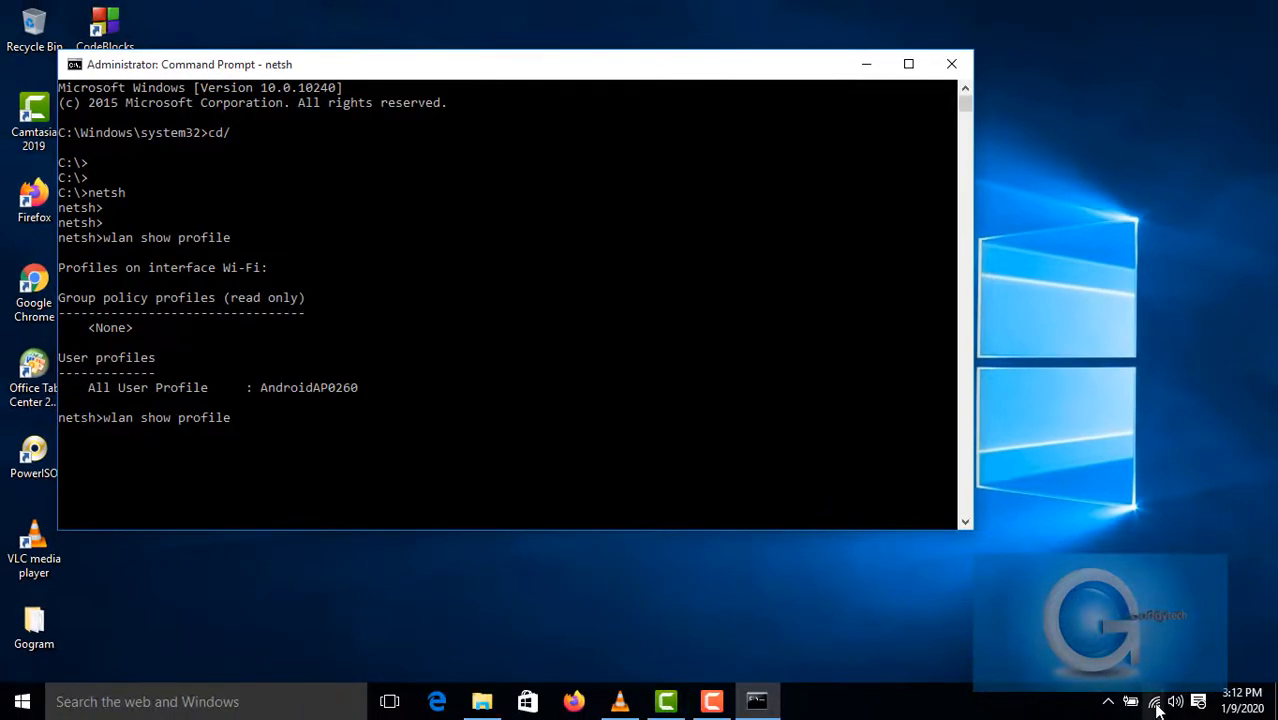
{"action": "left_click", "coordinate": [1154, 700]}
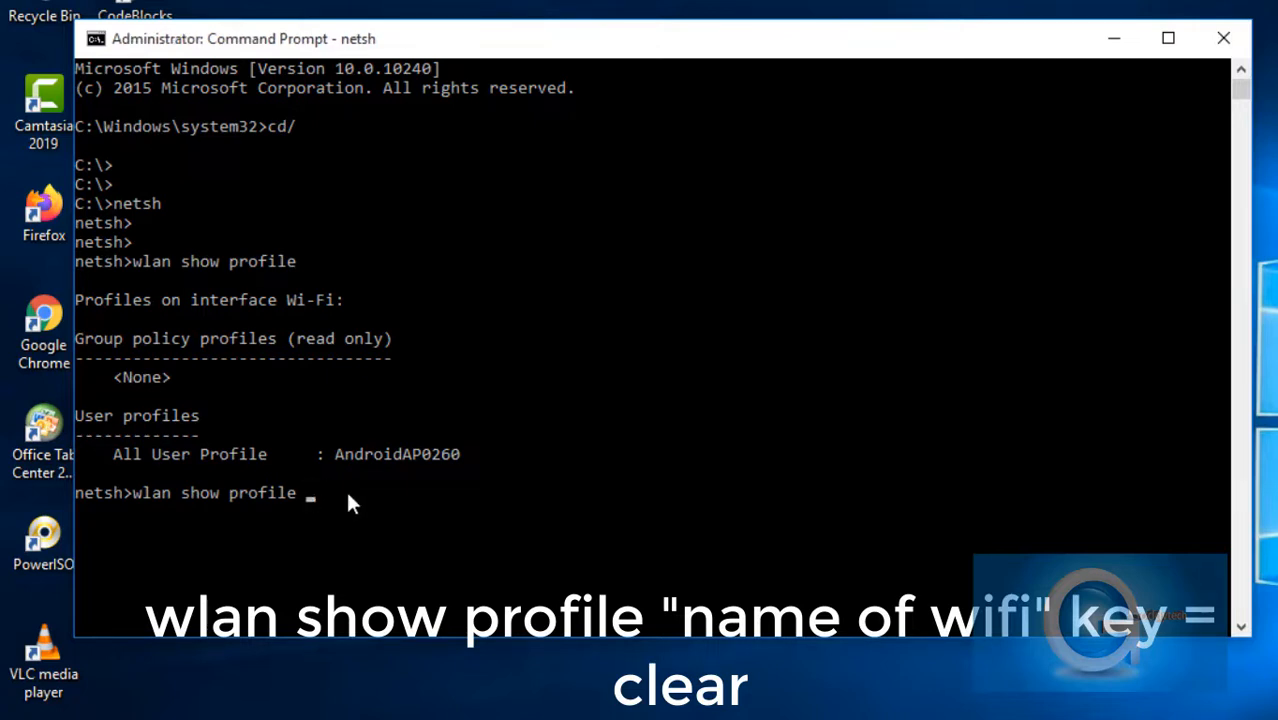
- Run 'wlan show profile AndroidAP0260 key=clear' to reveal the password in Key Content
{"action": "double_click", "coordinate": [396, 454]}
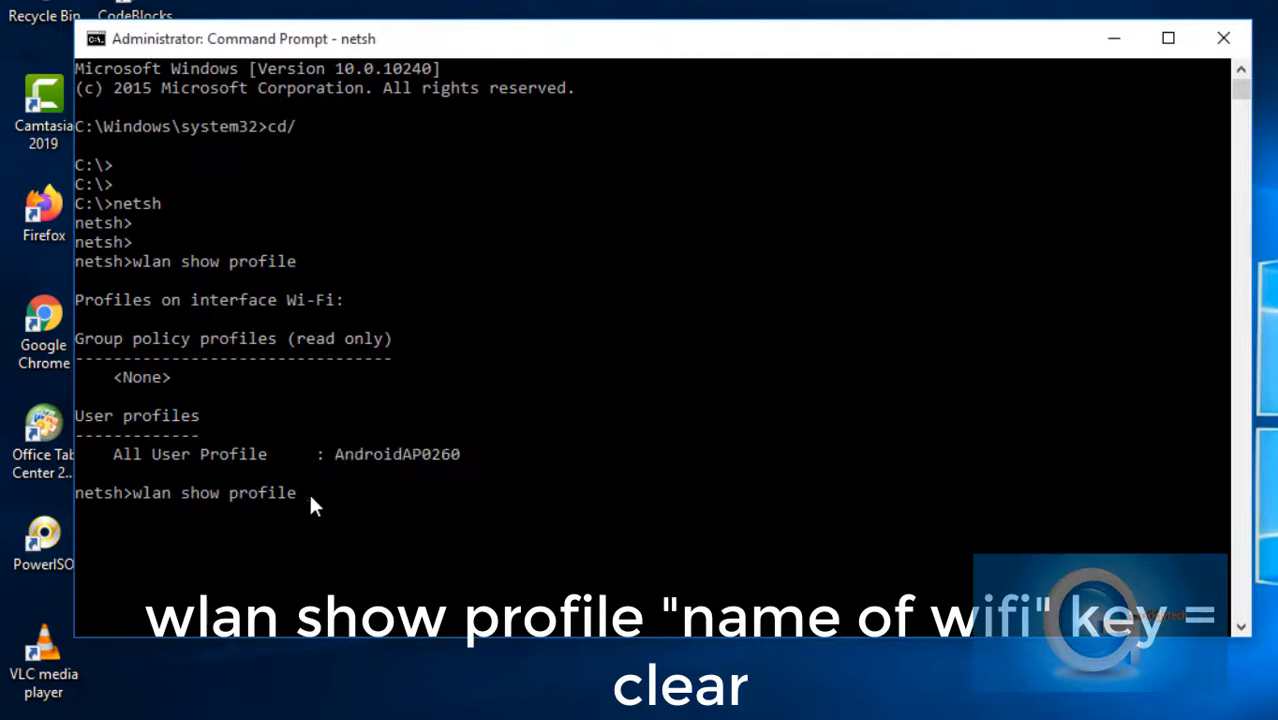
{"action": "type", "text": "A"}
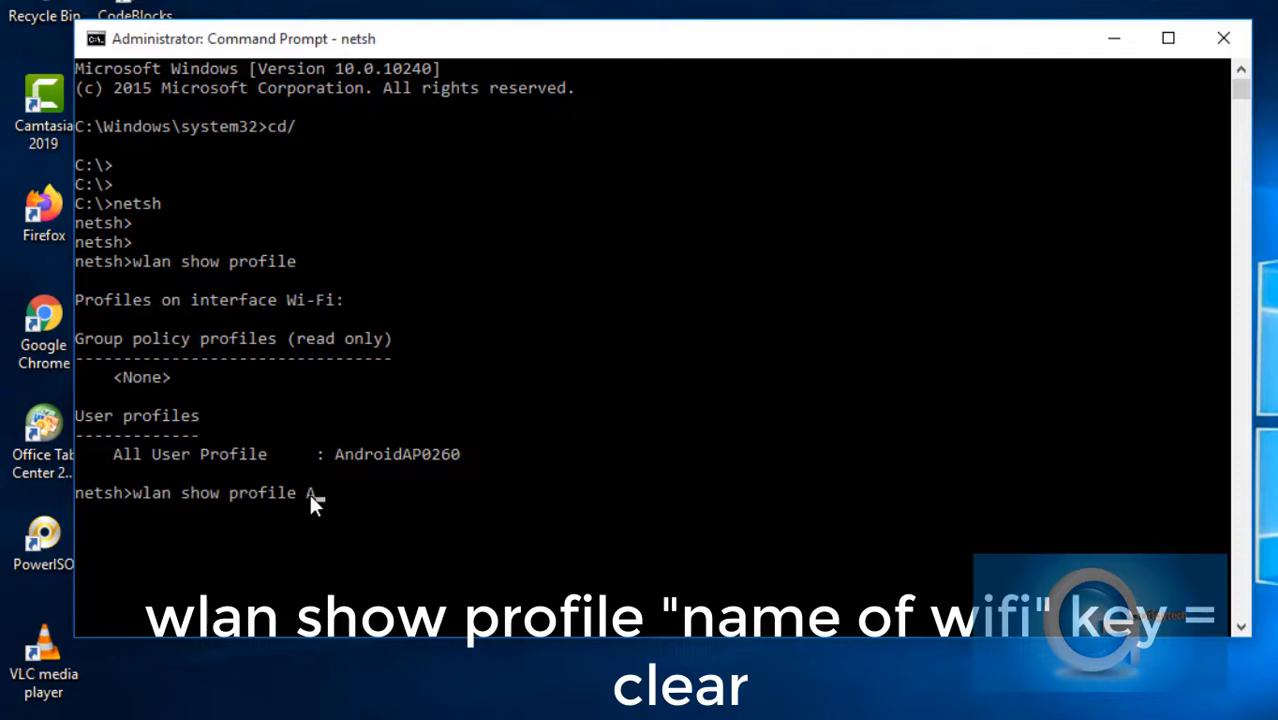
{"action": "type", "text": "ndroidA"}
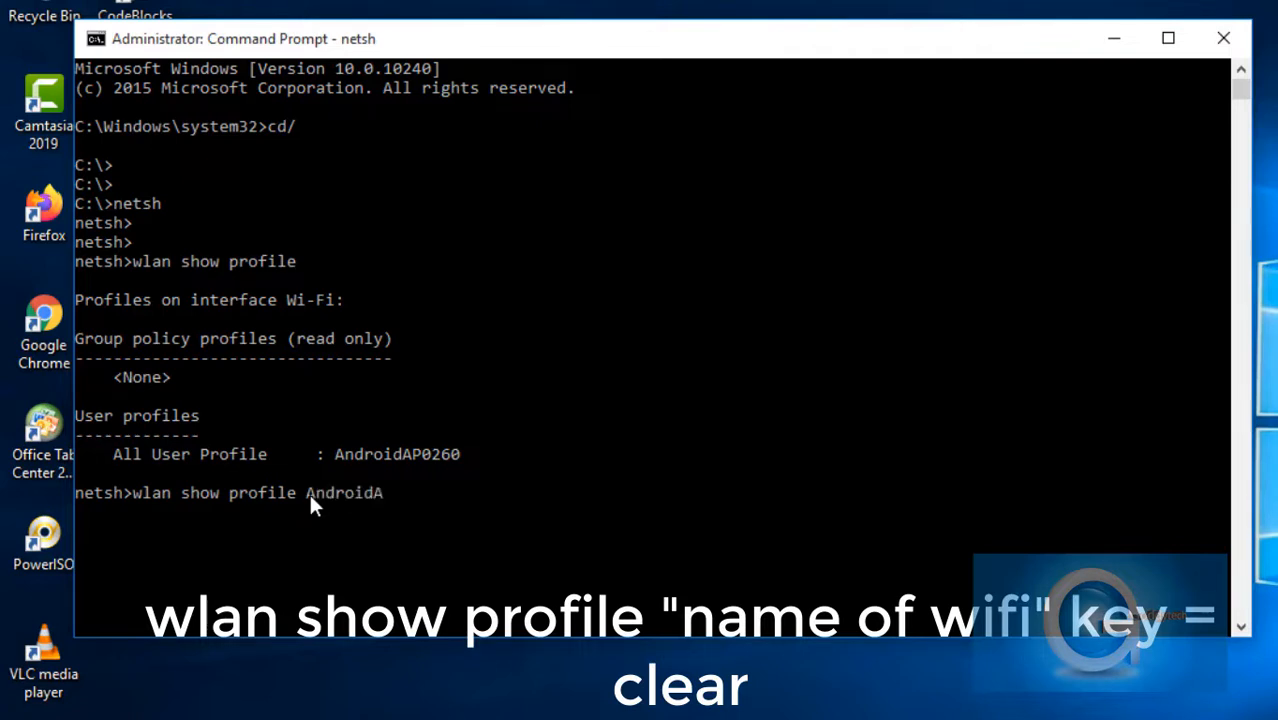
{"action": "type", "text": "P0"}
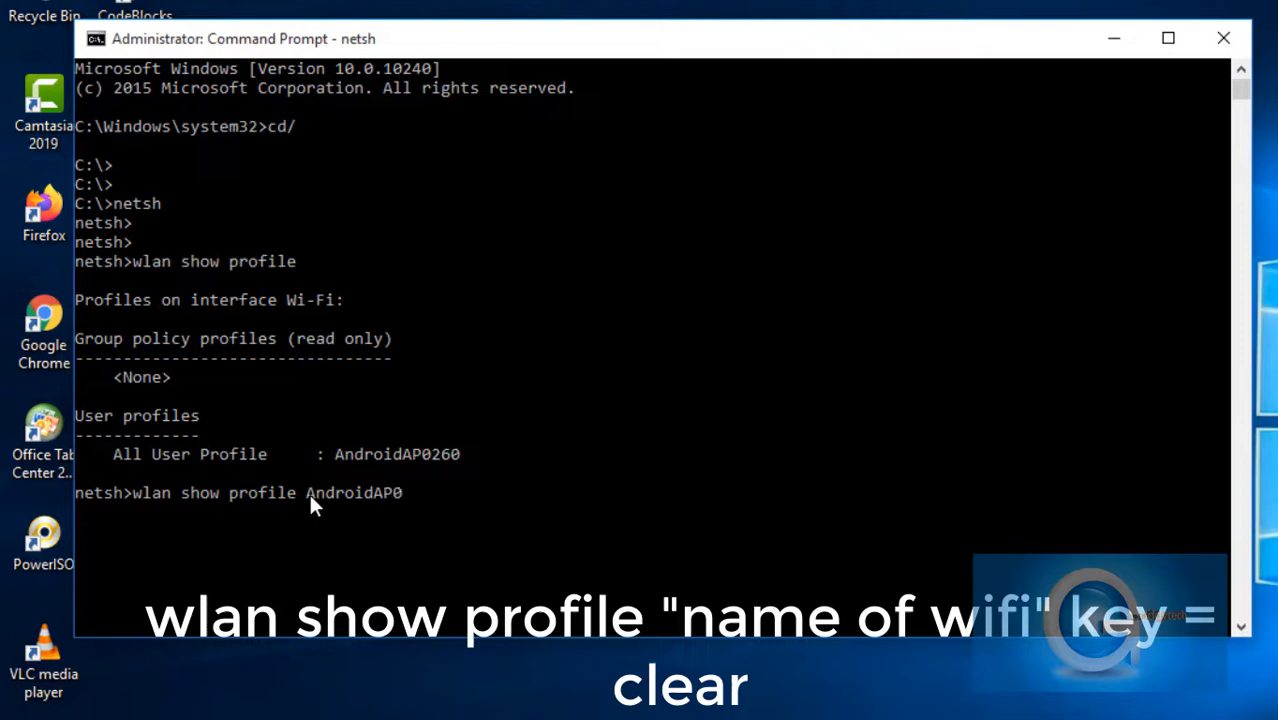
{"action": "type", "text": "260 k"}
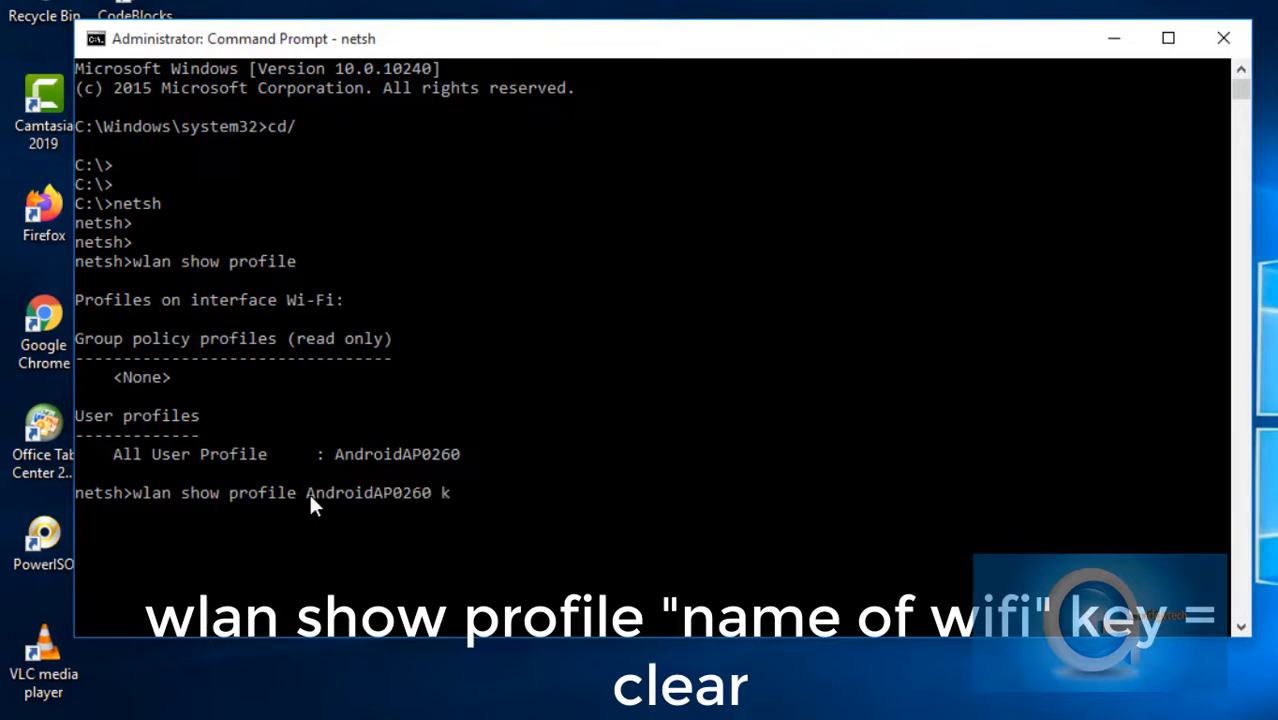
{"action": "type", "text": "ey"}
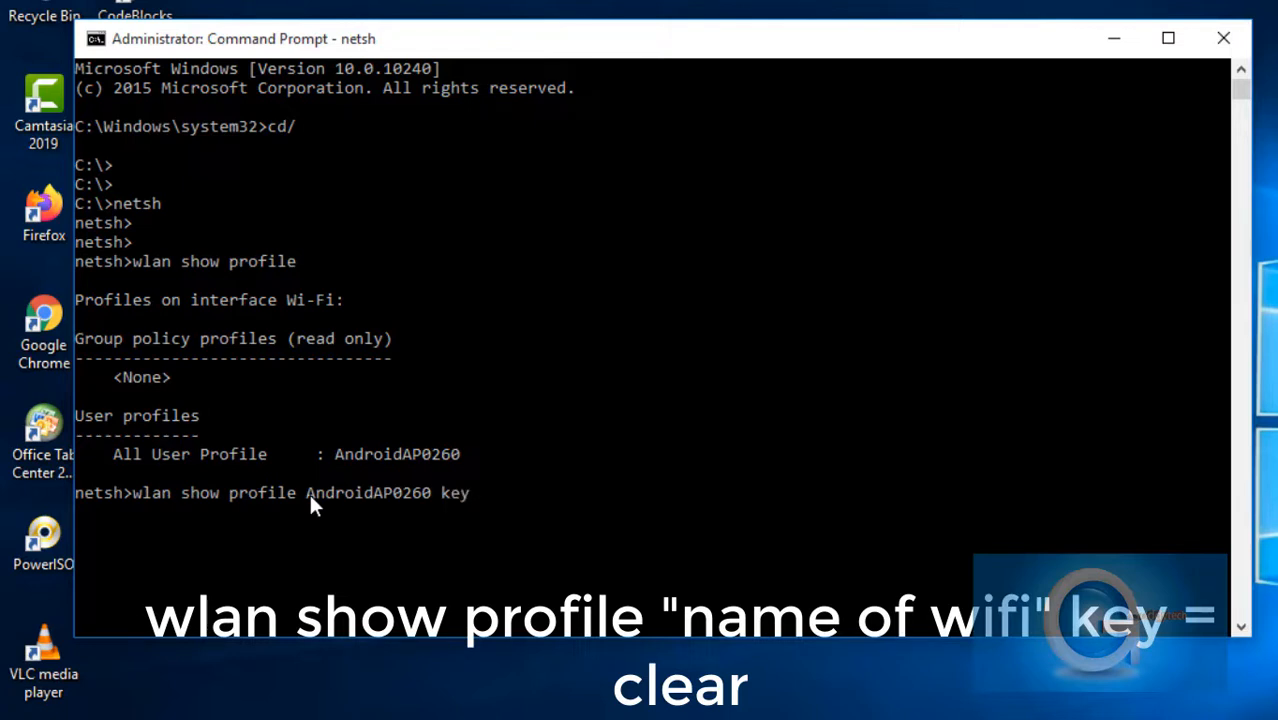
{"action": "type", "text": "="}
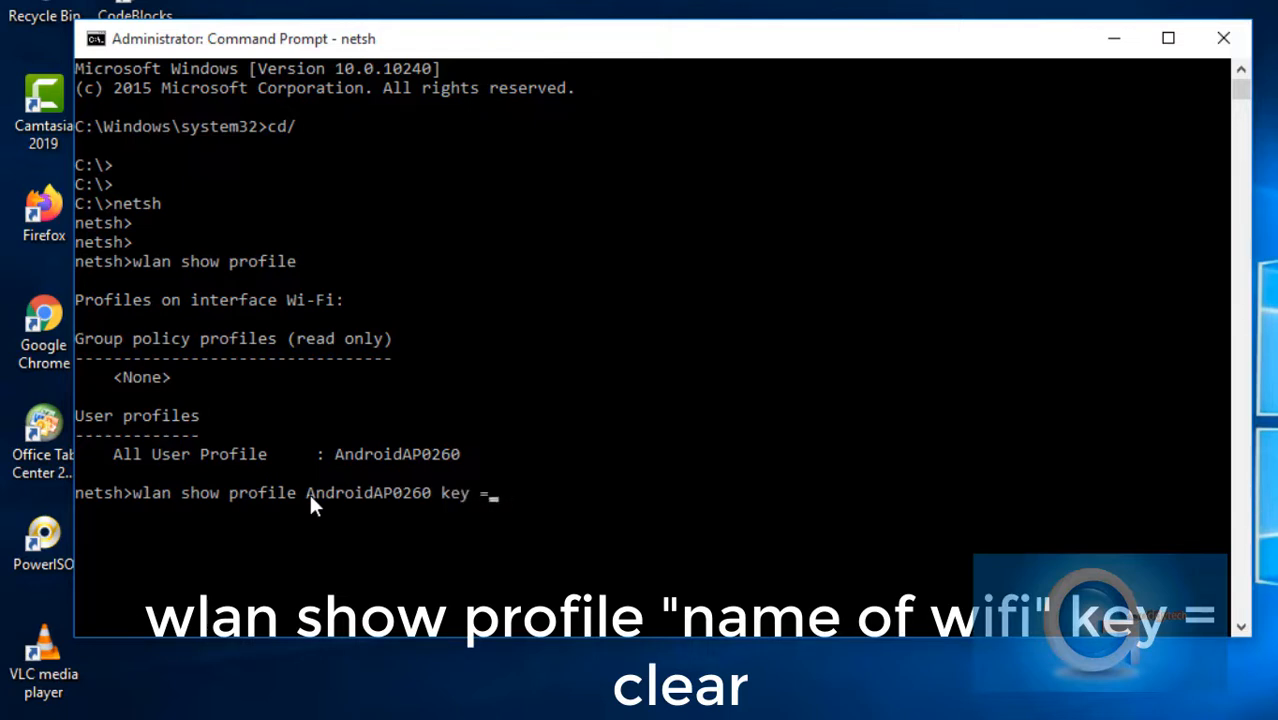
{"action": "type", "text": "clear"}
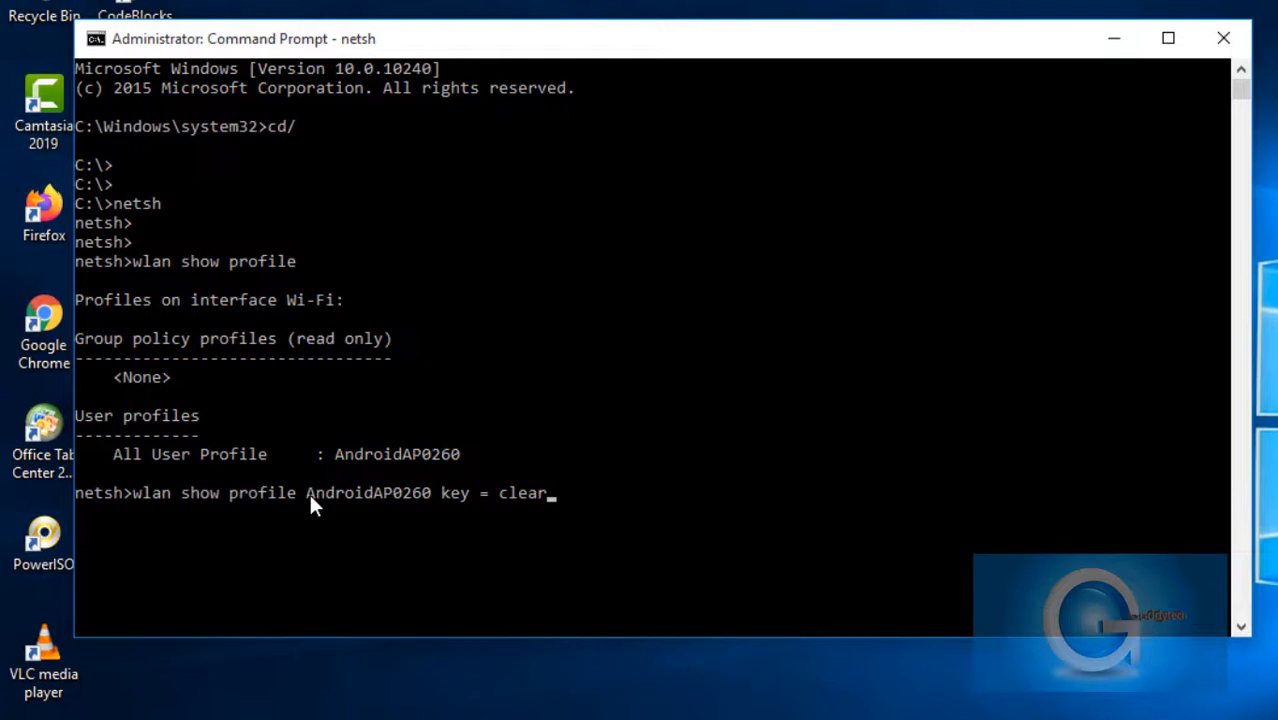
{"action": "key", "text": "enter"}
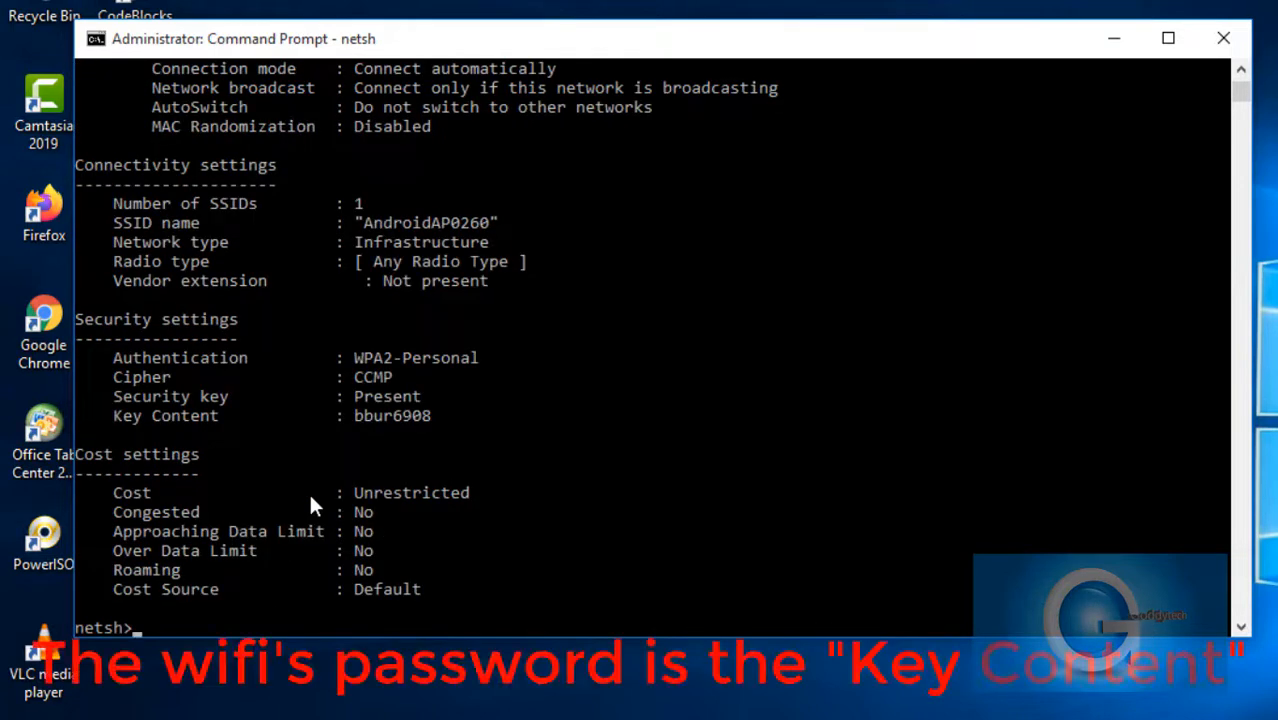